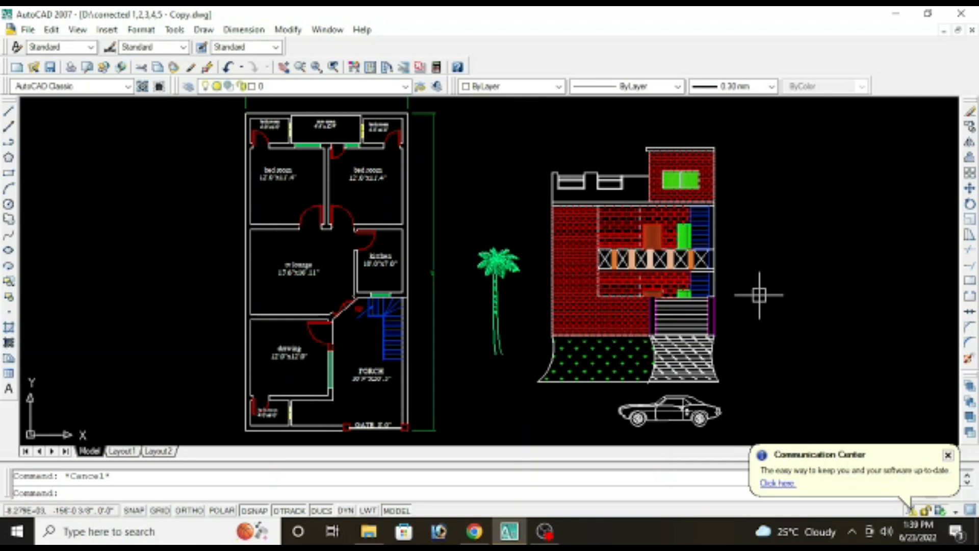
Zoom between the floor plan and the empty space below while projecting vertical guides from the wall corners.
{"action": "scroll", "scroll_direction": "down", "scroll_amount": 3}
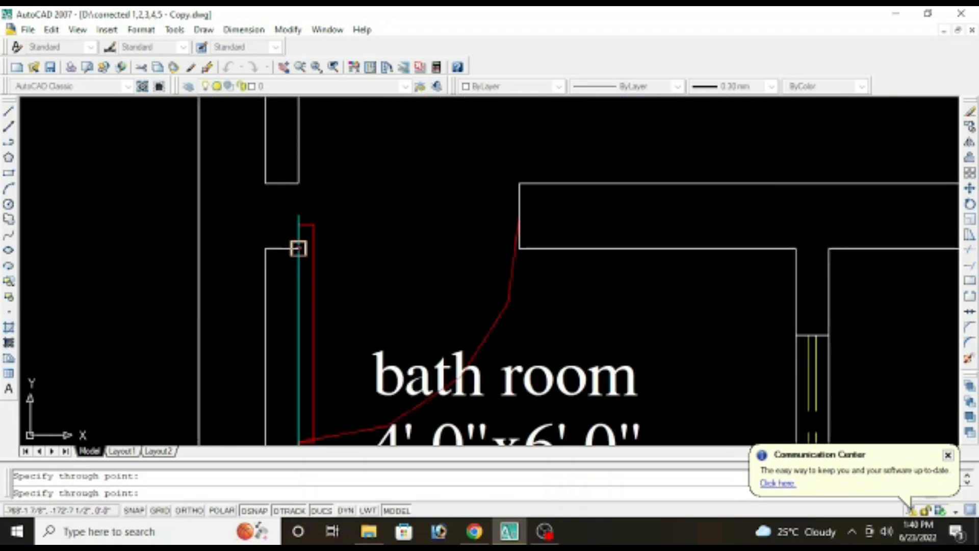
{"action": "scroll", "scroll_direction": "down", "scroll_amount": 3}
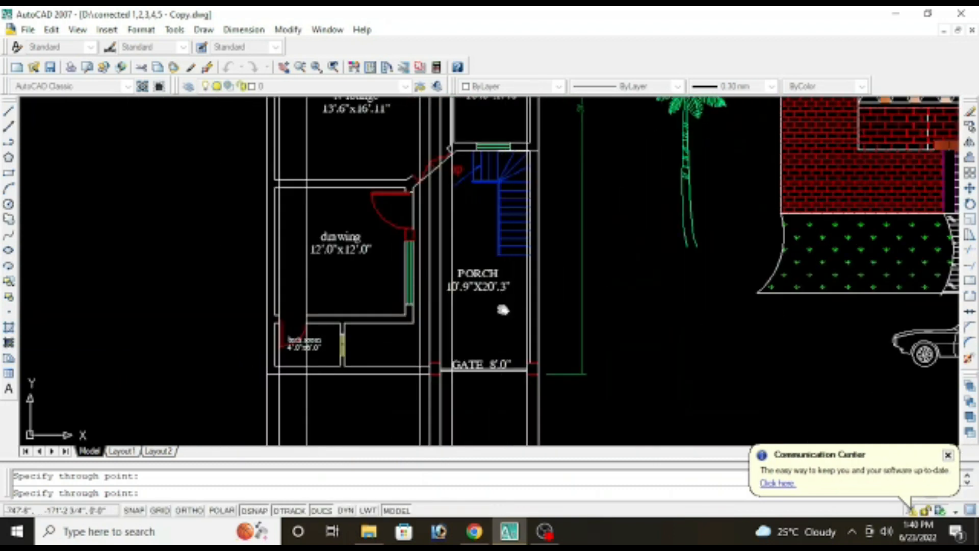
{"action": "scroll", "scroll_direction": "up", "scroll_amount": 3}
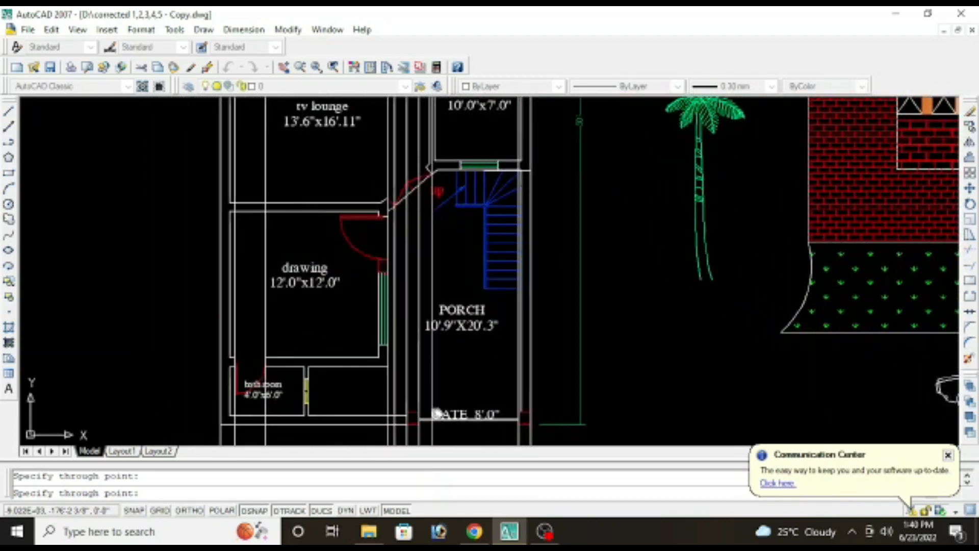
{"action": "scroll", "scroll_direction": "up", "scroll_amount": 3}
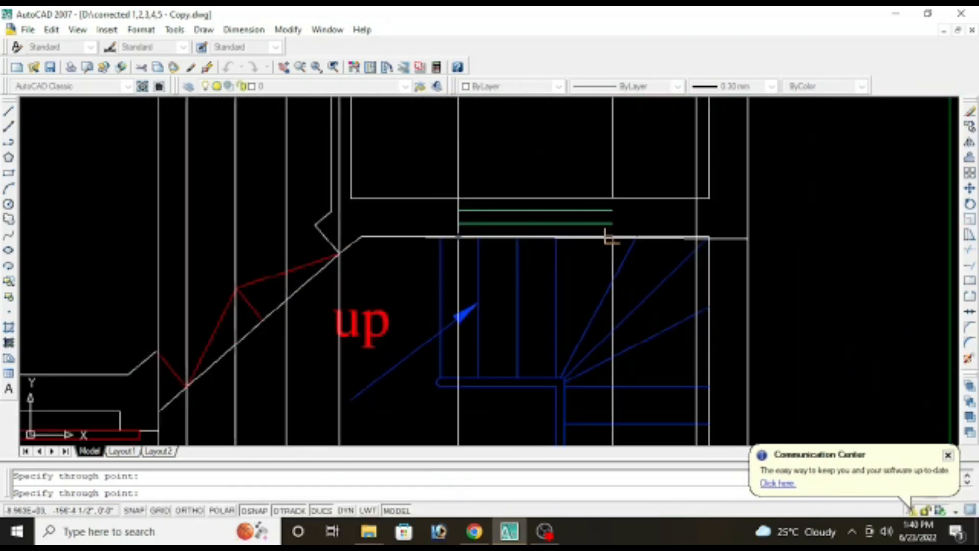
{"action": "scroll", "scroll_direction": "down", "scroll_amount": 3}
{"action": "type", "text": "l"}
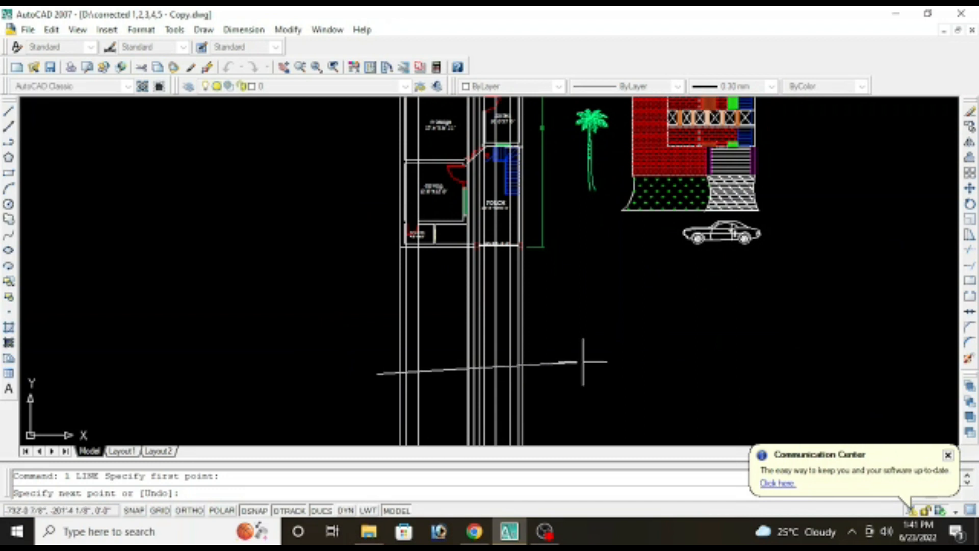
{"action": "mouse_move", "coordinate": [599, 371]}
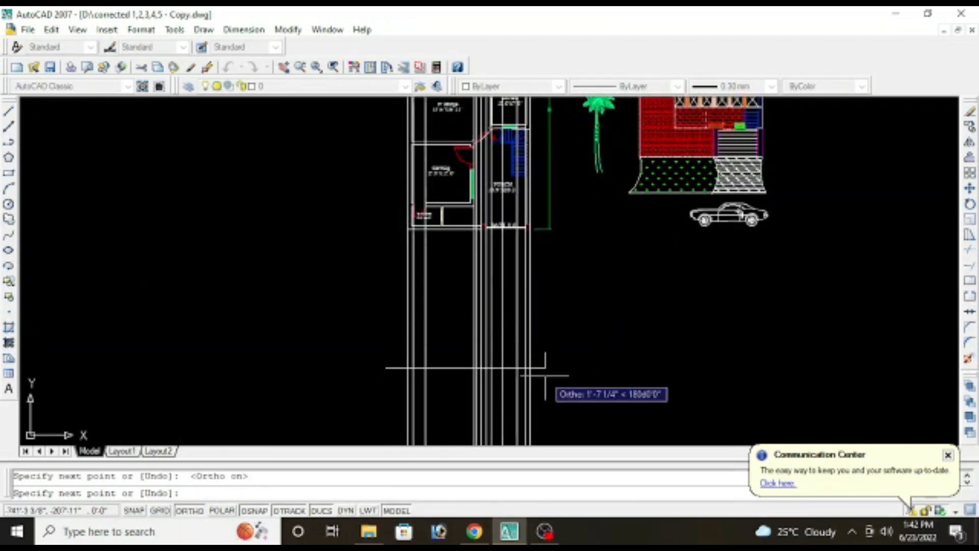
Draw the horizontal ground line, trim the guides below it, and offset it 10' and 6' upward.
{"action": "key", "text": "Escape"}
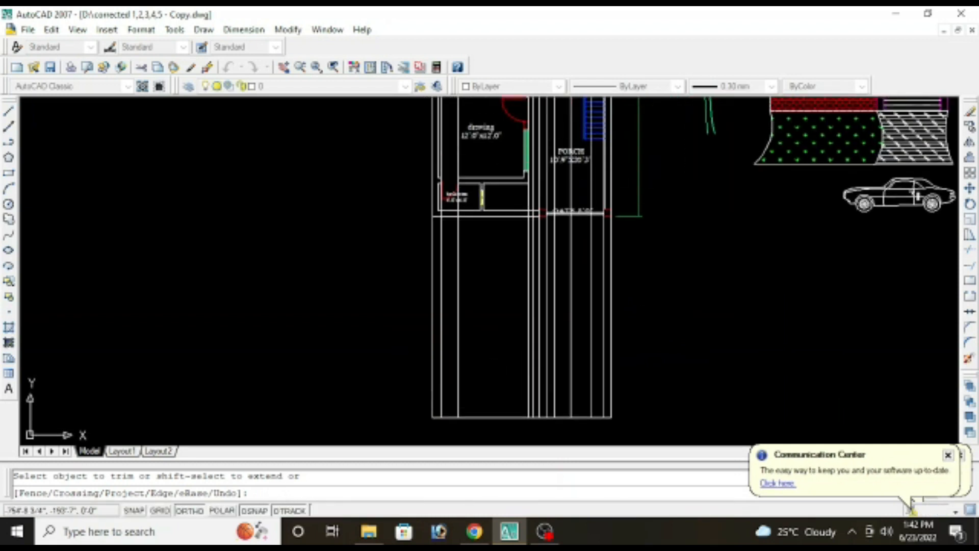
{"action": "key", "text": "Escape"}
{"action": "type", "text": "10"}
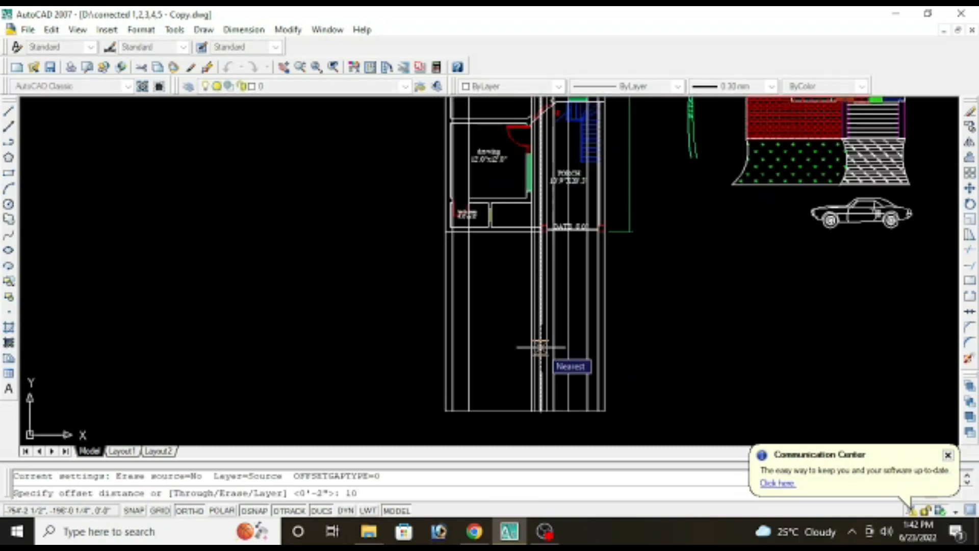
{"action": "left_click", "coordinate": [540, 348]}
{"action": "type", "text": "6"}
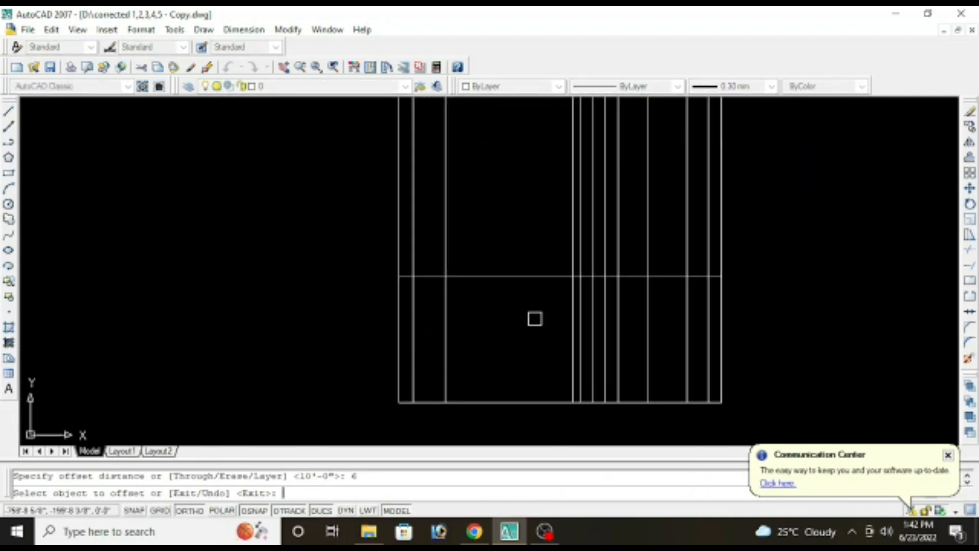
{"action": "left_click", "coordinate": [534, 279]}
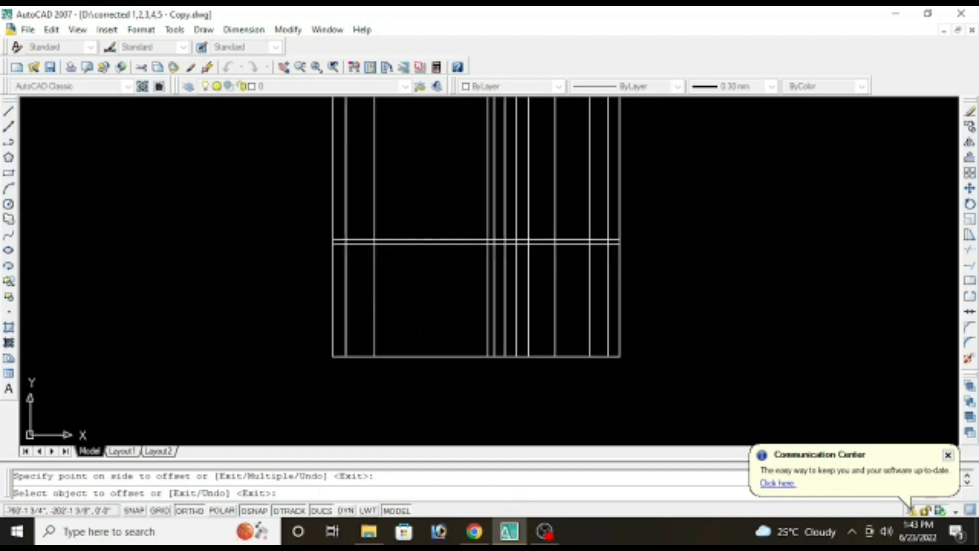
Trim the extra bay verticals, draw a line across the bay and offset it by 10 for the slab band.
{"action": "key", "text": "Escape"}
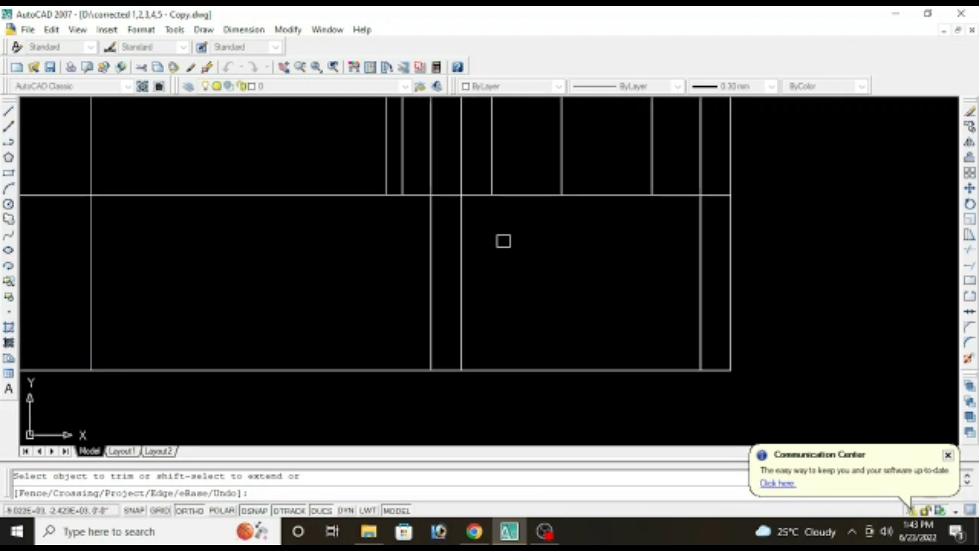
{"action": "key", "text": "Escape"}
{"action": "type", "text": "l"}
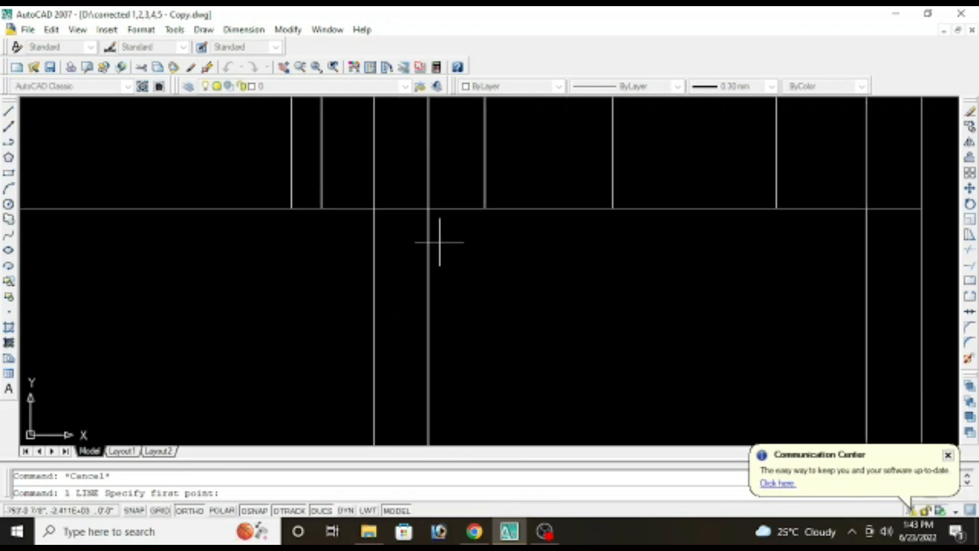
{"action": "left_click", "coordinate": [285, 244]}
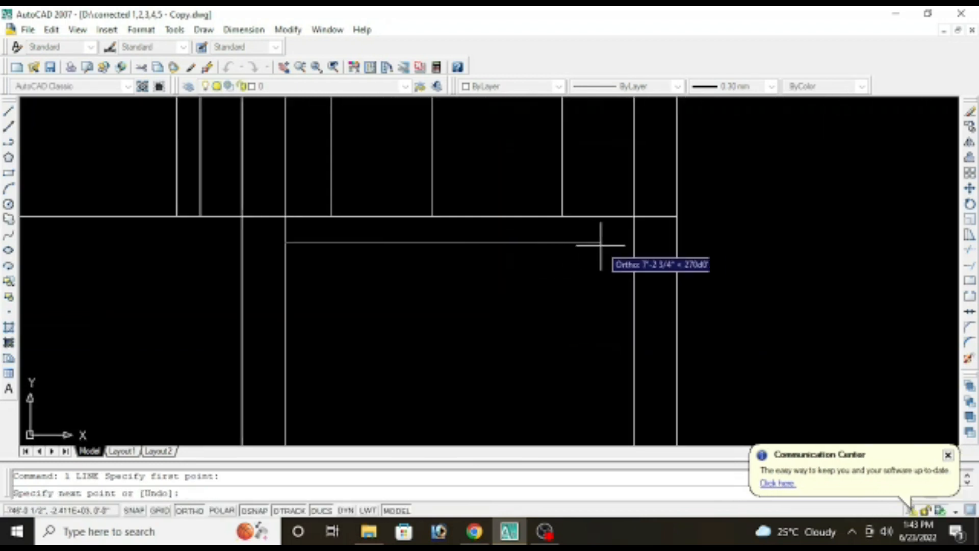
{"action": "key", "text": "Escape"}
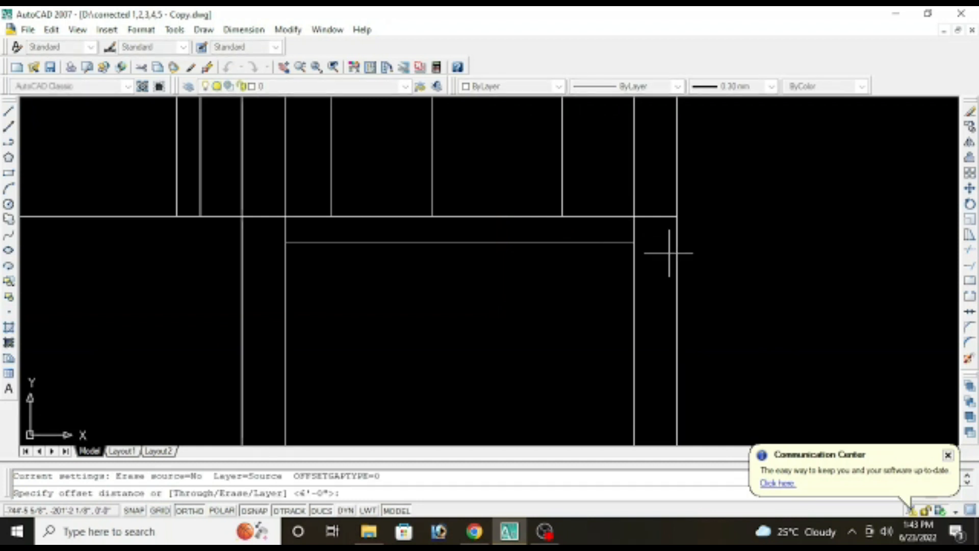
{"action": "type", "text": "10"}
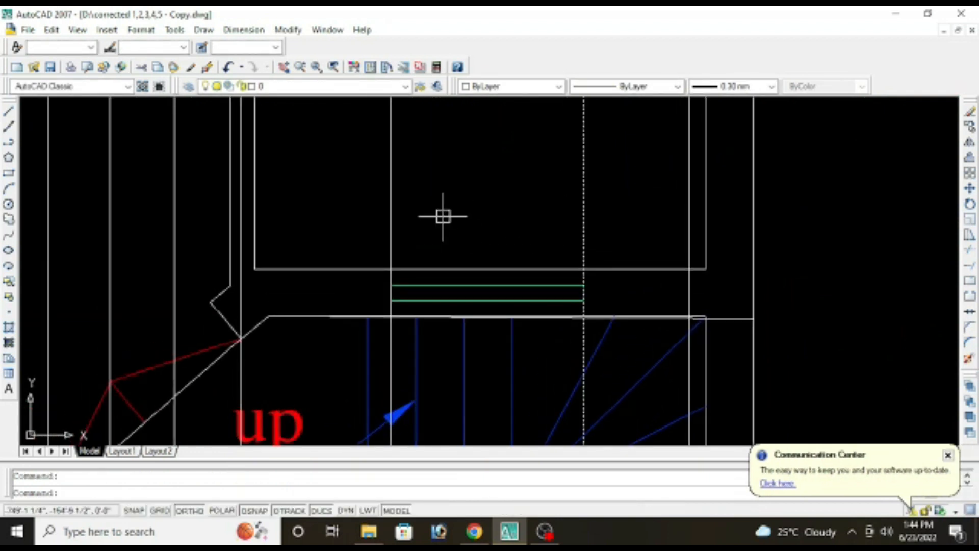
Offset lines by 1' for the entrance steps and start trimming the overlaps.
{"action": "scroll", "scroll_direction": "down", "scroll_amount": 3}
{"action": "type", "text": "1"}
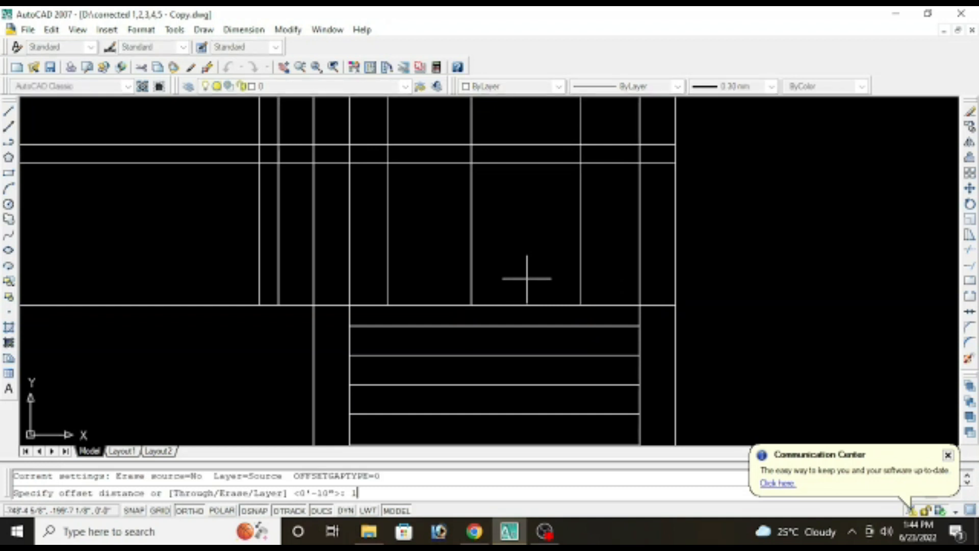
{"action": "key", "text": "Return"}
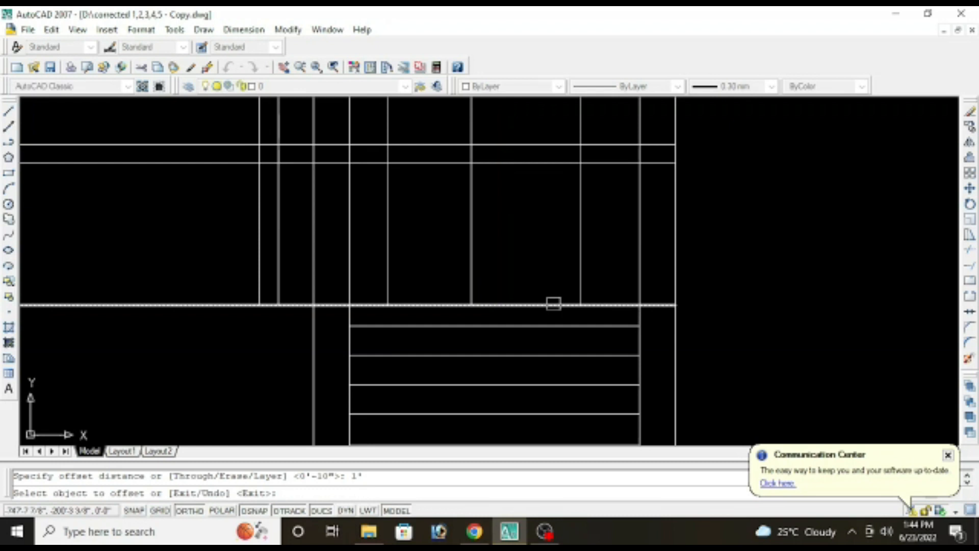
{"action": "key", "text": "Escape"}
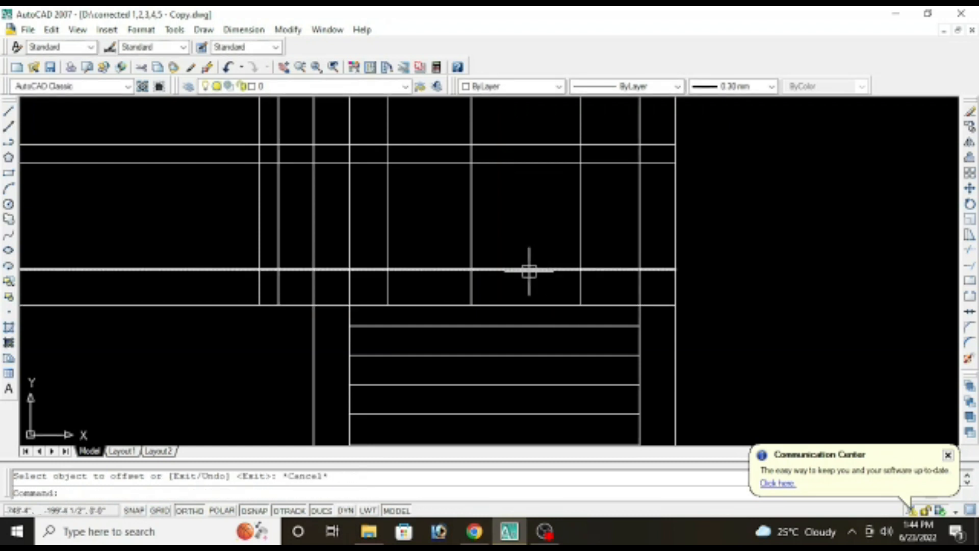
{"action": "type", "text": "tr"}
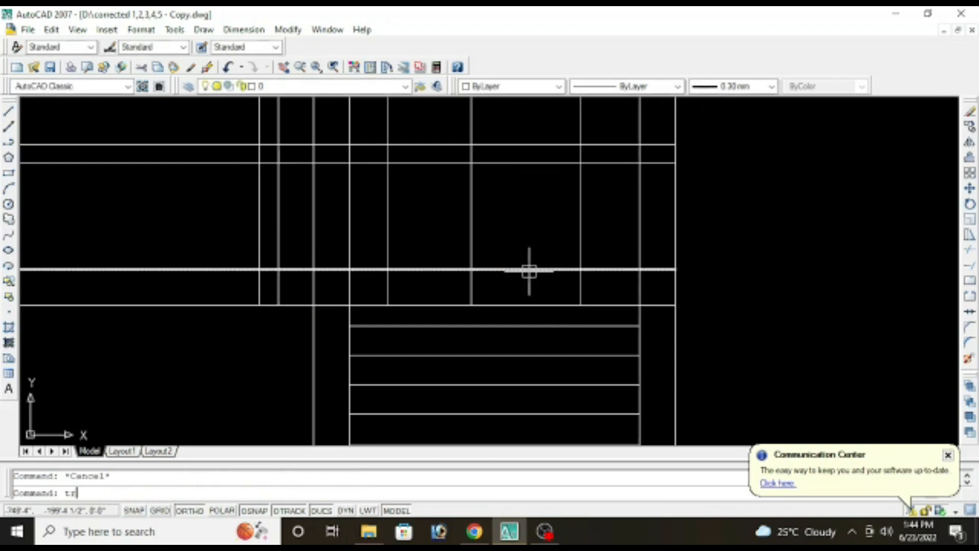
{"action": "key", "text": "Return"}
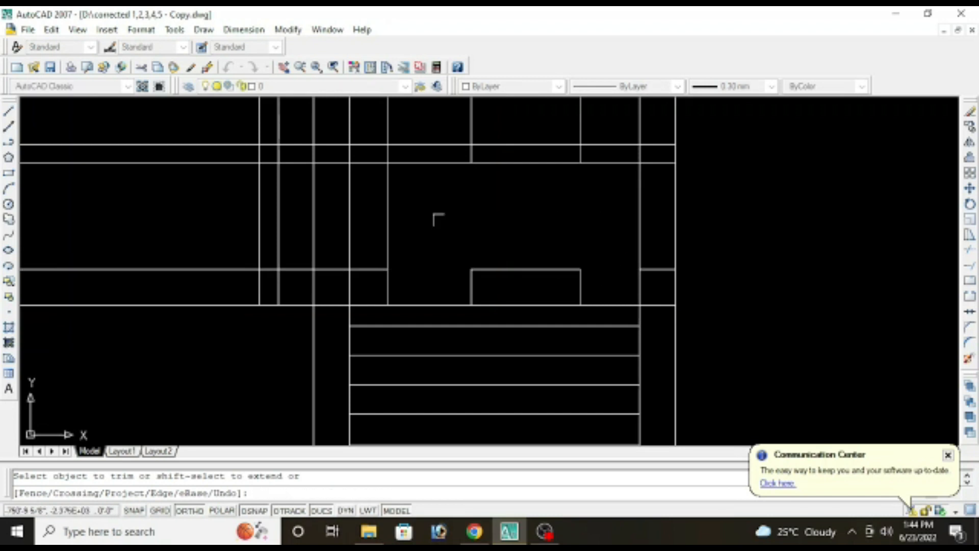
Offset by 2 to frame the small opening and trim the step lines clean.
{"action": "key", "text": "Escape"}
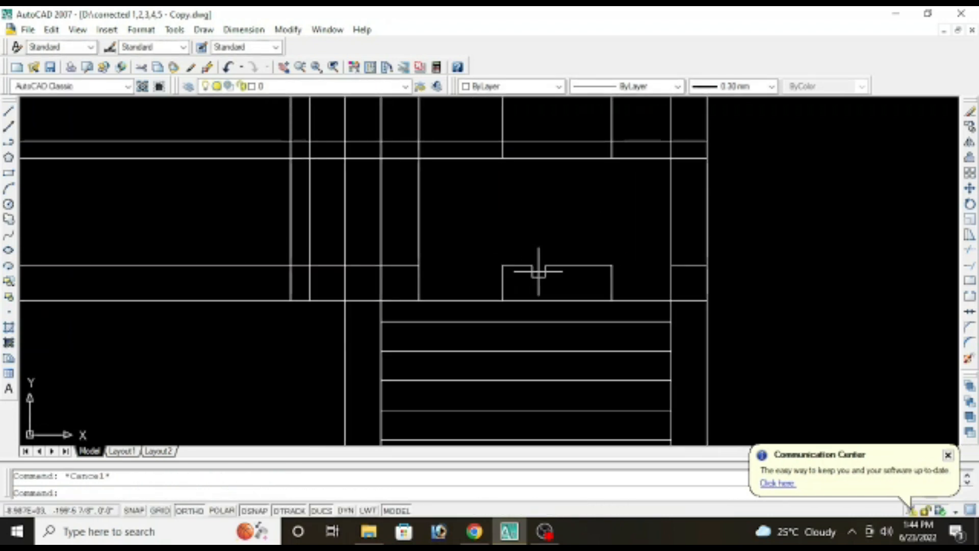
{"action": "type", "text": "2"}
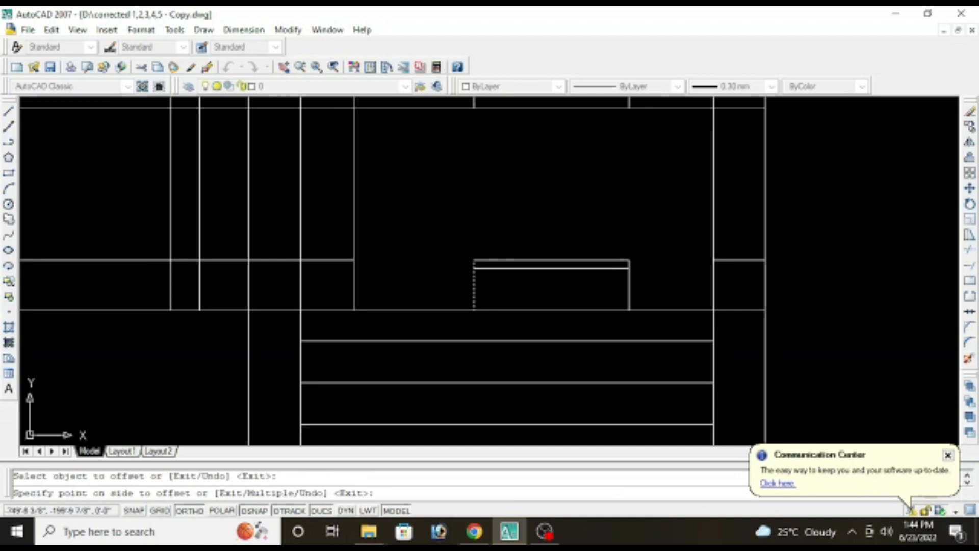
{"action": "left_click", "coordinate": [465, 282]}
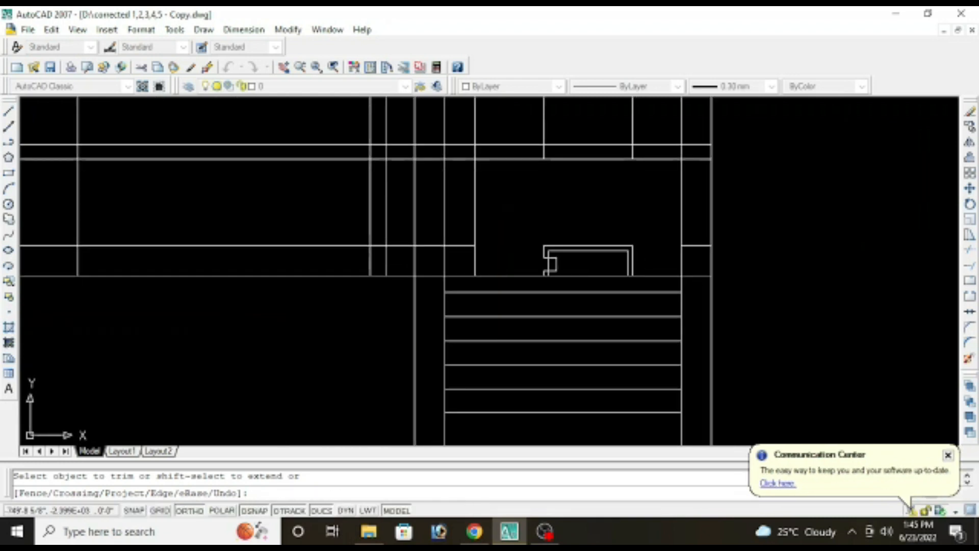
{"action": "key", "text": "Escape"}
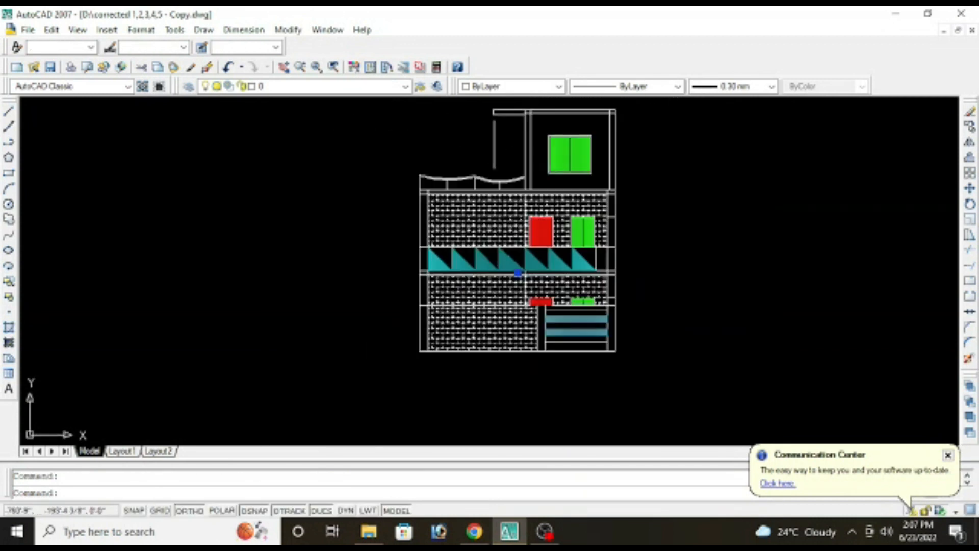
Set the selected wall hatch colour to Red for brickwork.
{"action": "left_click", "coordinate": [558, 86]}
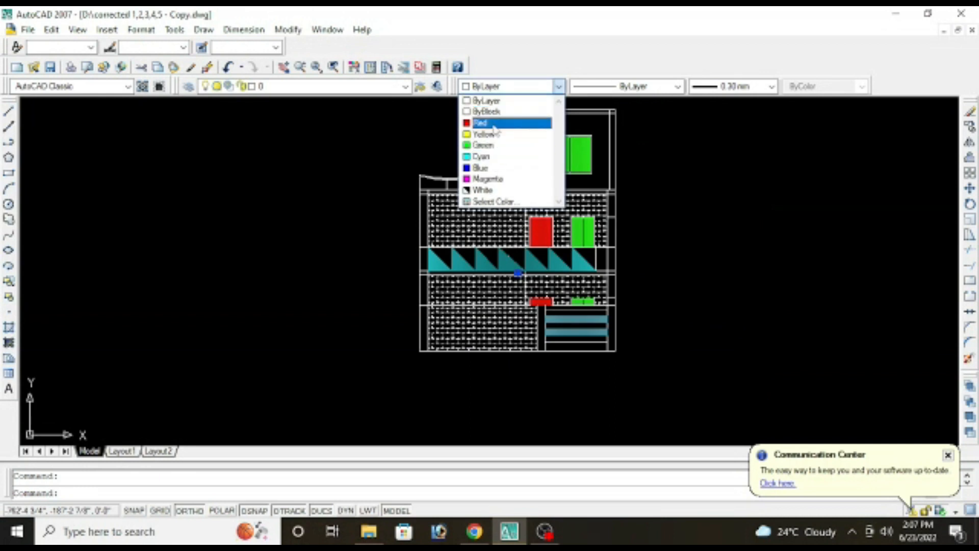
{"action": "left_click", "coordinate": [480, 122]}
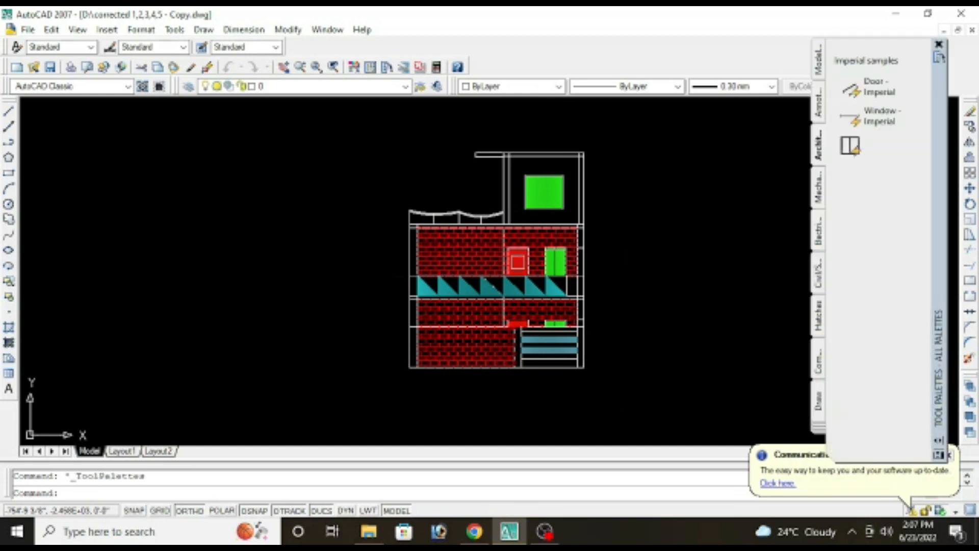
Insert the imperial tree block right of the elevation and place the car lower below the house.
{"action": "scroll", "scroll_direction": "down", "scroll_amount": 3}
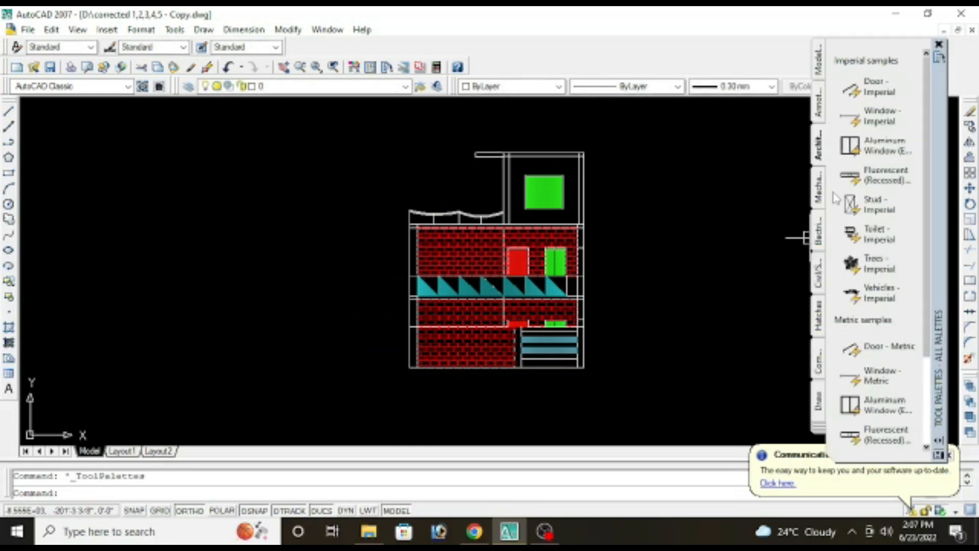
{"action": "mouse_move", "coordinate": [862, 277]}
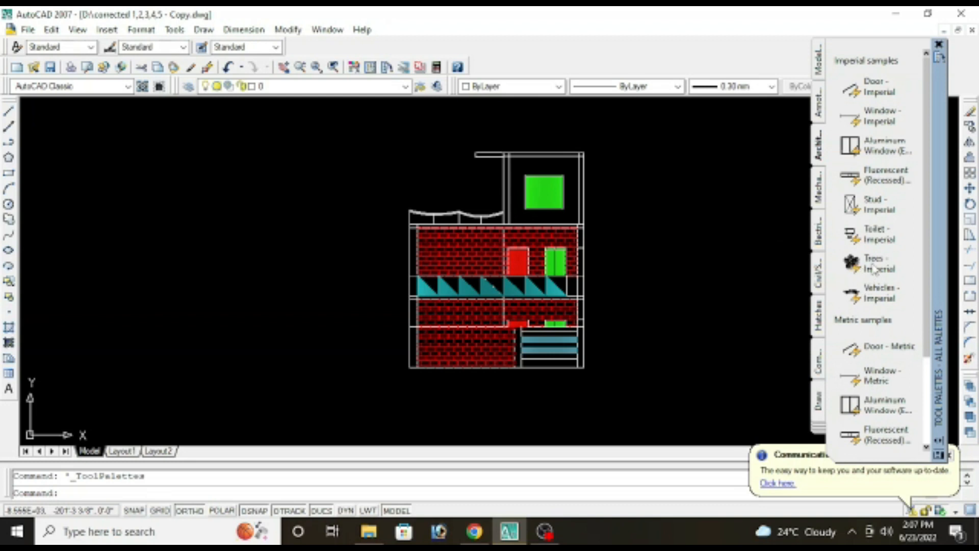
{"action": "left_click", "coordinate": [878, 262]}
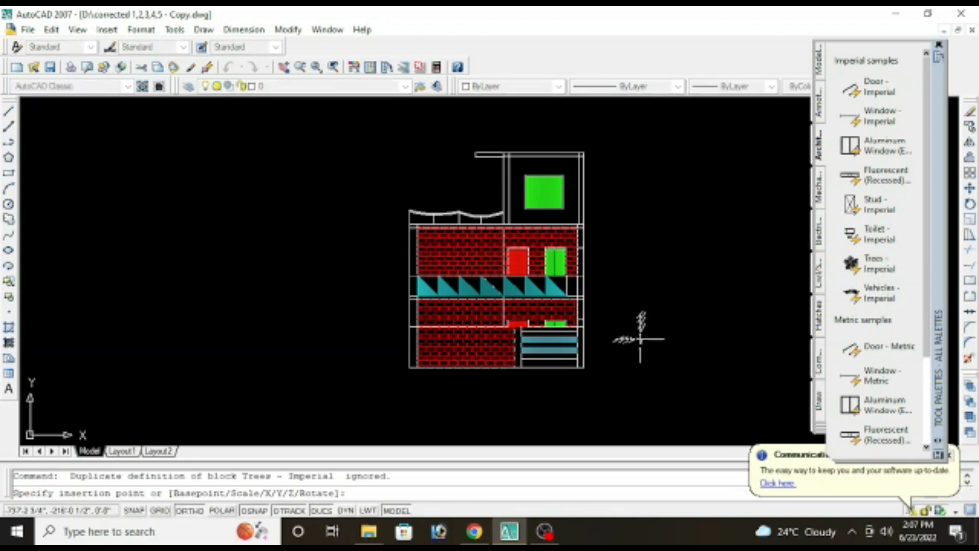
{"action": "left_click", "coordinate": [353, 347]}
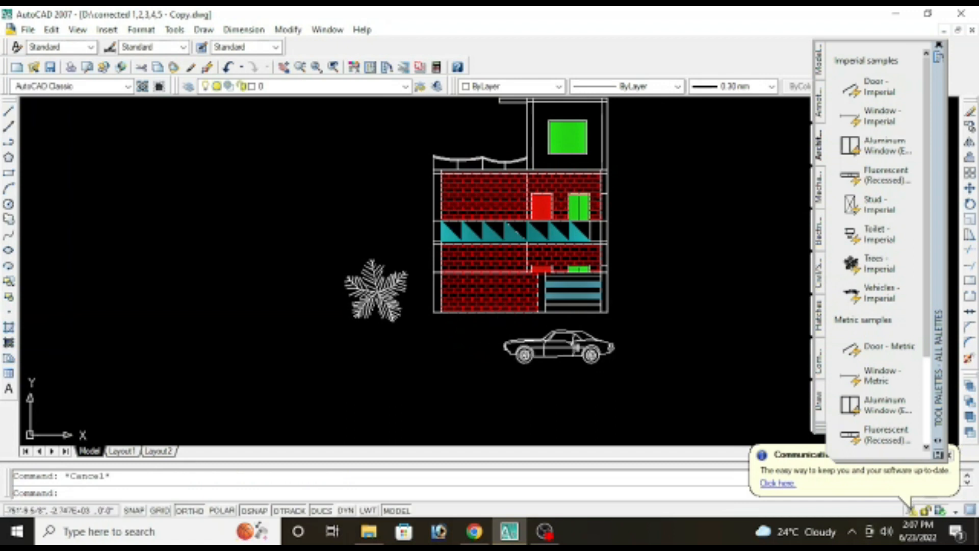
{"action": "left_click", "coordinate": [554, 347]}
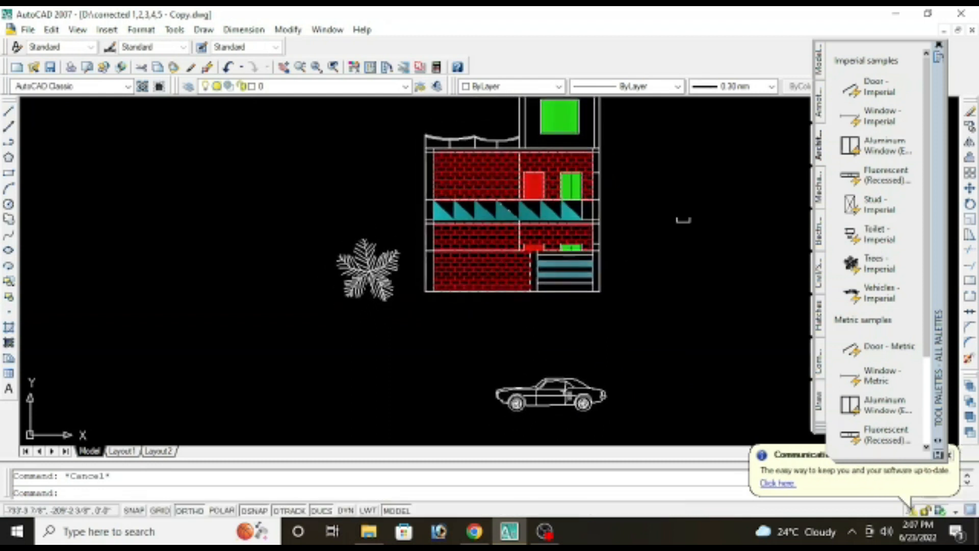
Draw arcs sweeping down from the house's bottom right corner and the middle wall base toward the ground.
{"action": "type", "text": "a"}
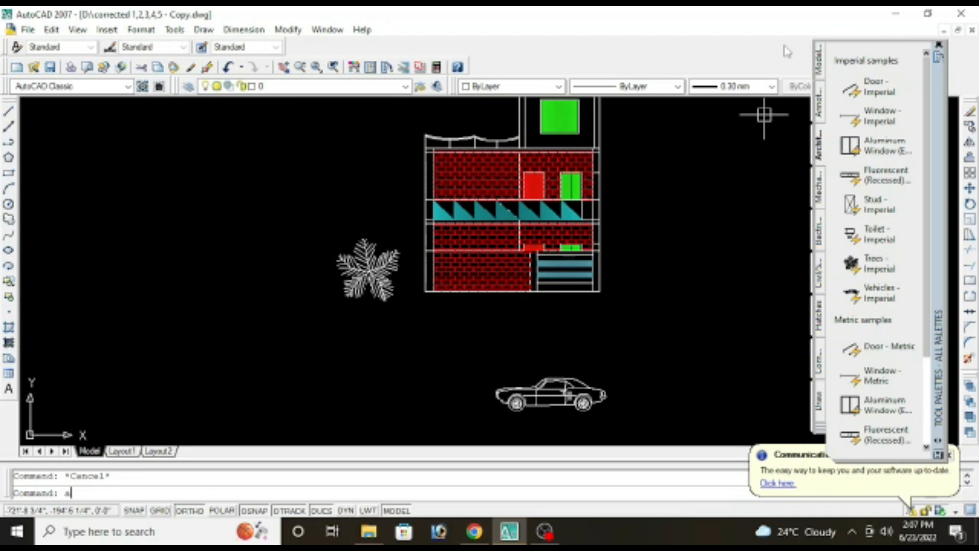
{"action": "key", "text": "Return"}
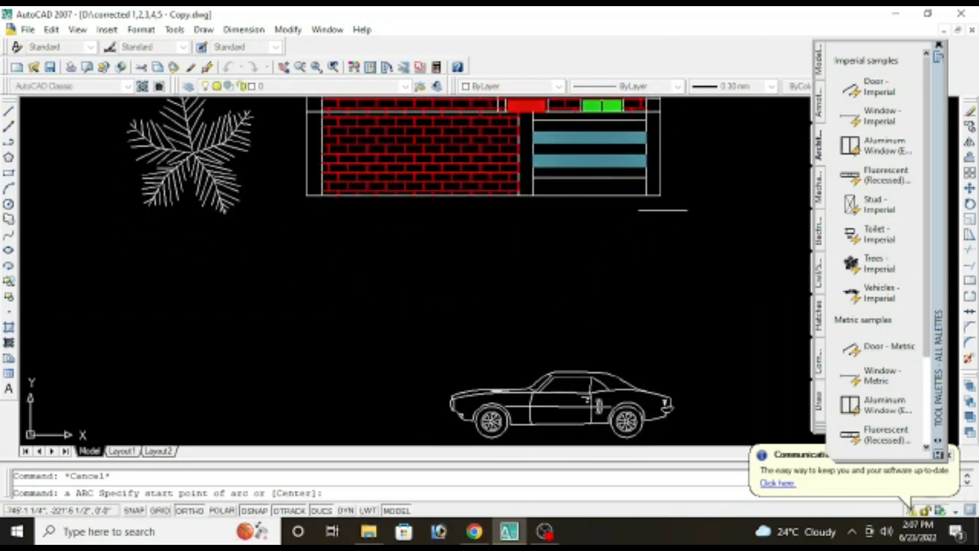
{"action": "left_click", "coordinate": [659, 200]}
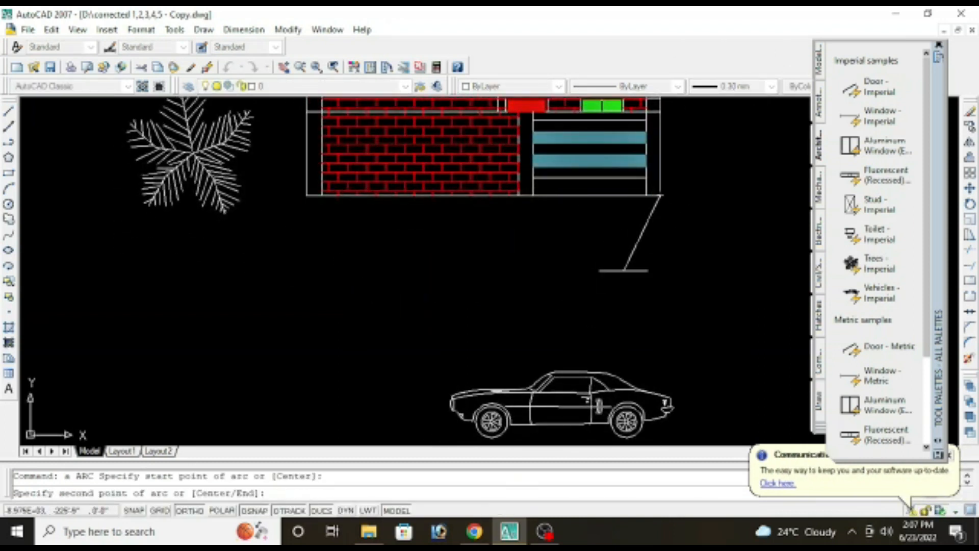
{"action": "left_click", "coordinate": [660, 334]}
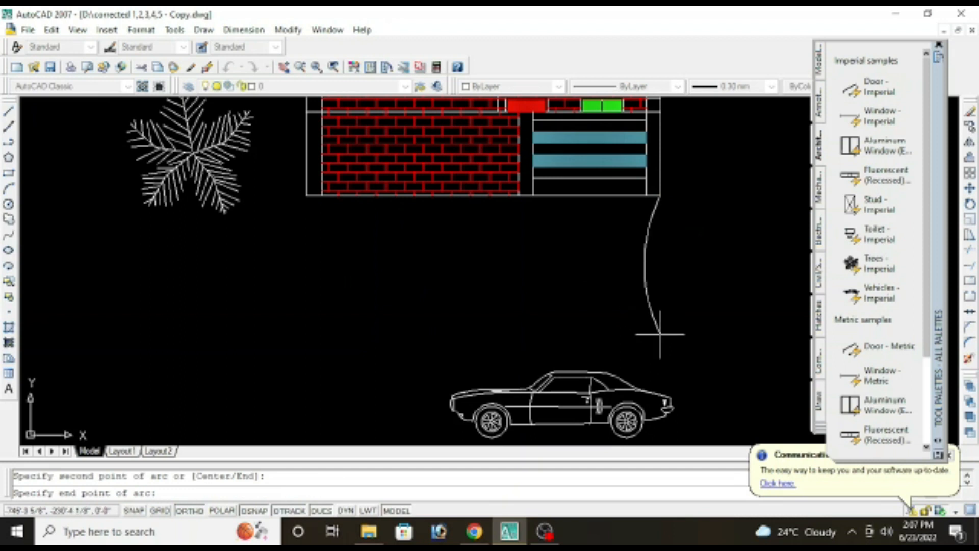
{"action": "left_click", "coordinate": [630, 321]}
{"action": "type", "text": "a"}
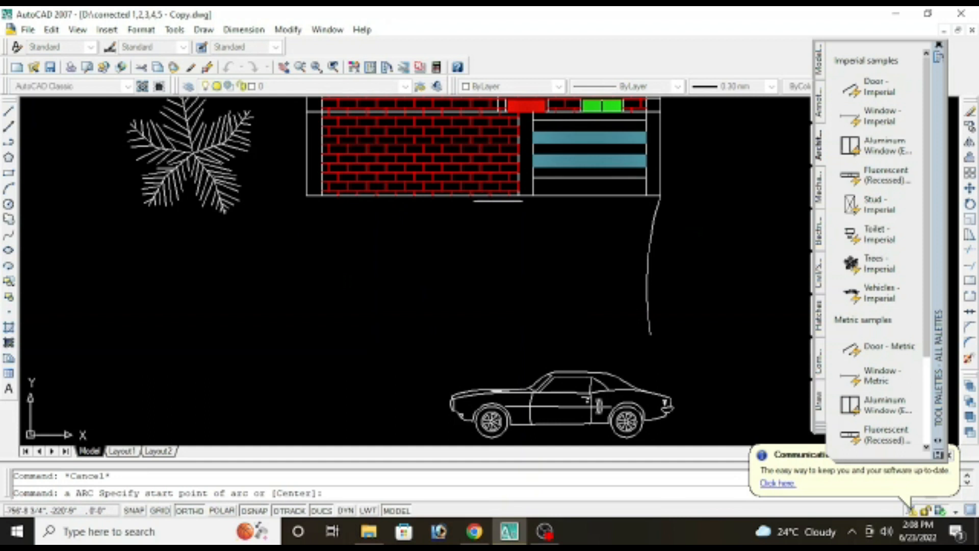
{"action": "left_click", "coordinate": [521, 234]}
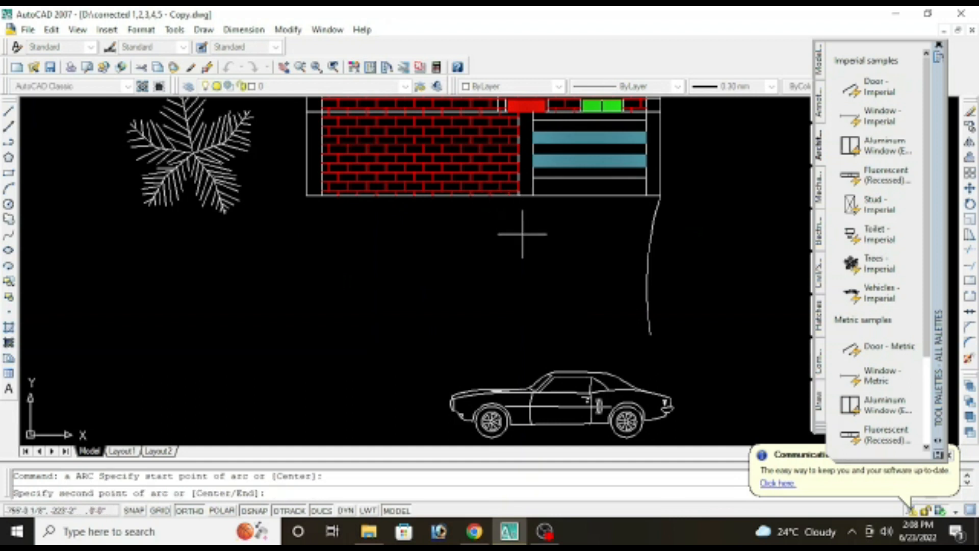
{"action": "left_click", "coordinate": [515, 337]}
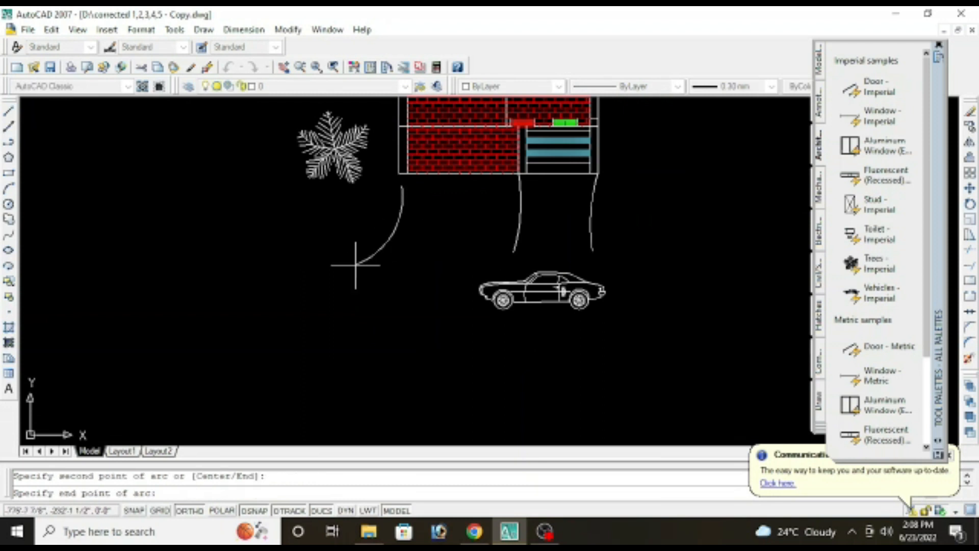
{"action": "key", "text": "Escape"}
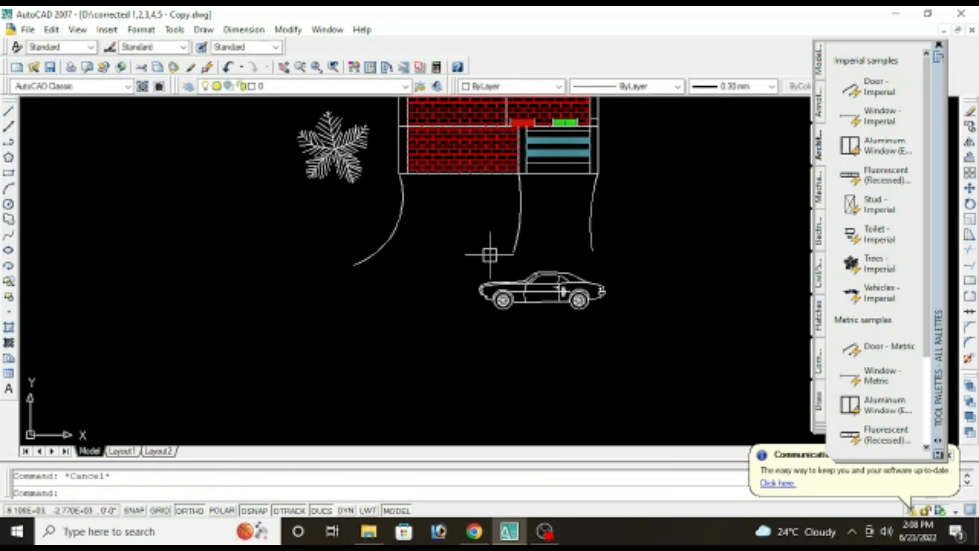
{"action": "left_click", "coordinate": [488, 255]}
{"action": "type", "text": "h"}
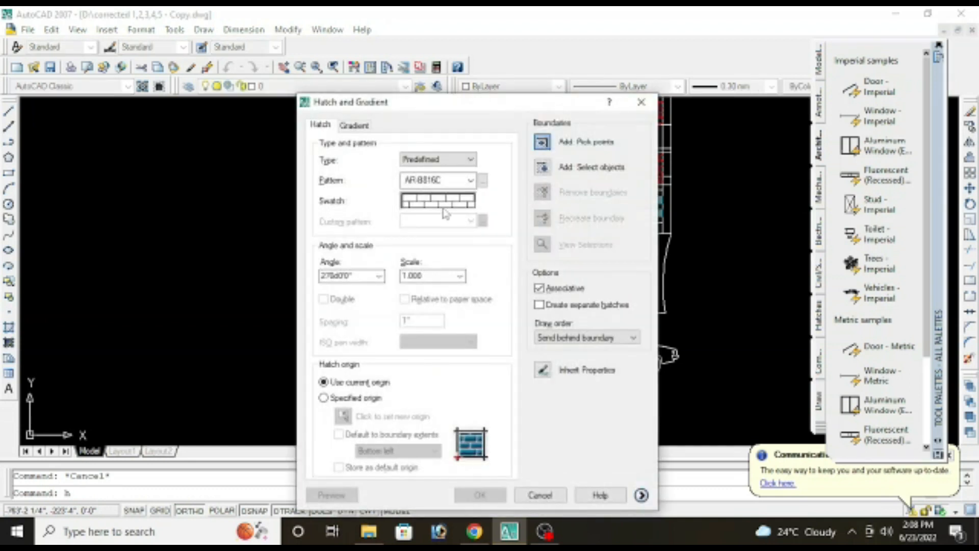
Hatch the left ground area with the GRASS pattern.
{"action": "left_click", "coordinate": [481, 179]}
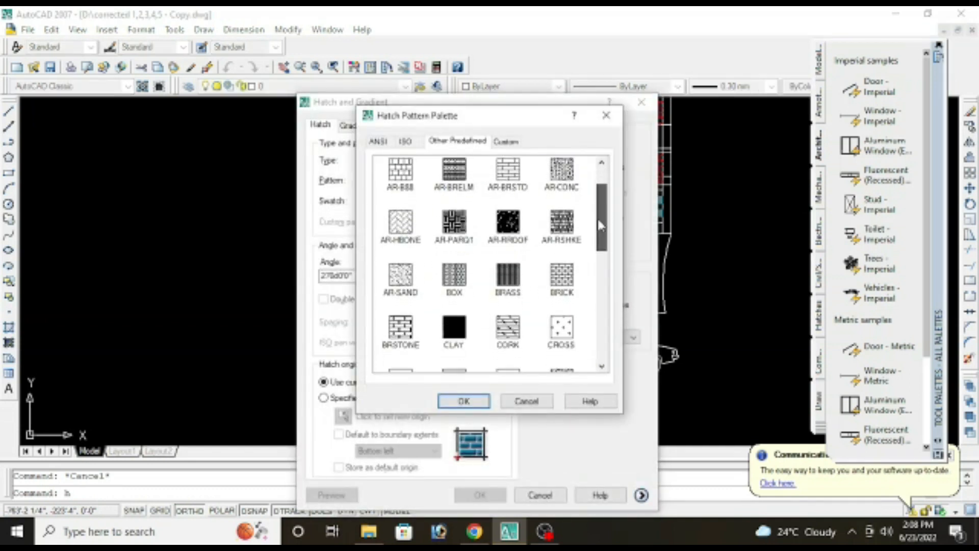
{"action": "scroll", "scroll_direction": "down", "scroll_amount": 3}
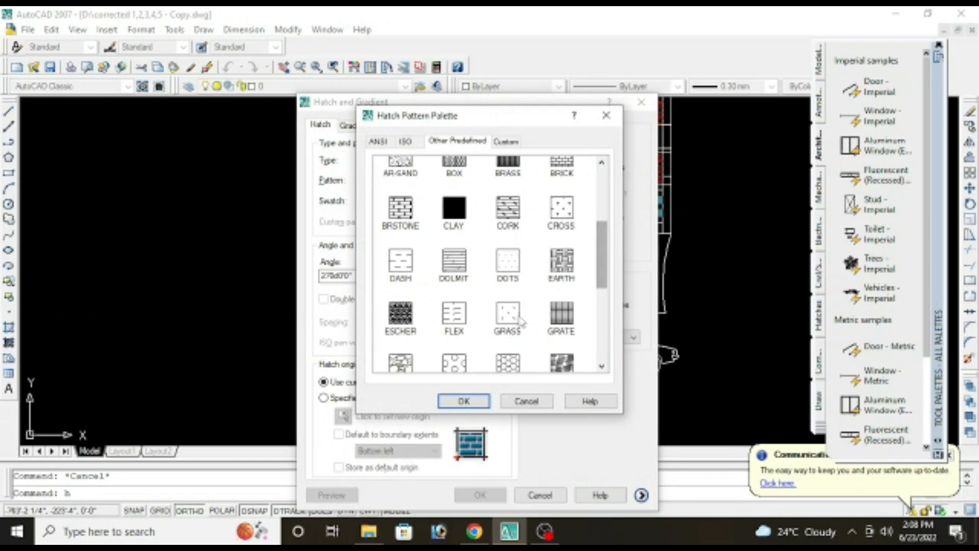
{"action": "left_click", "coordinate": [463, 399]}
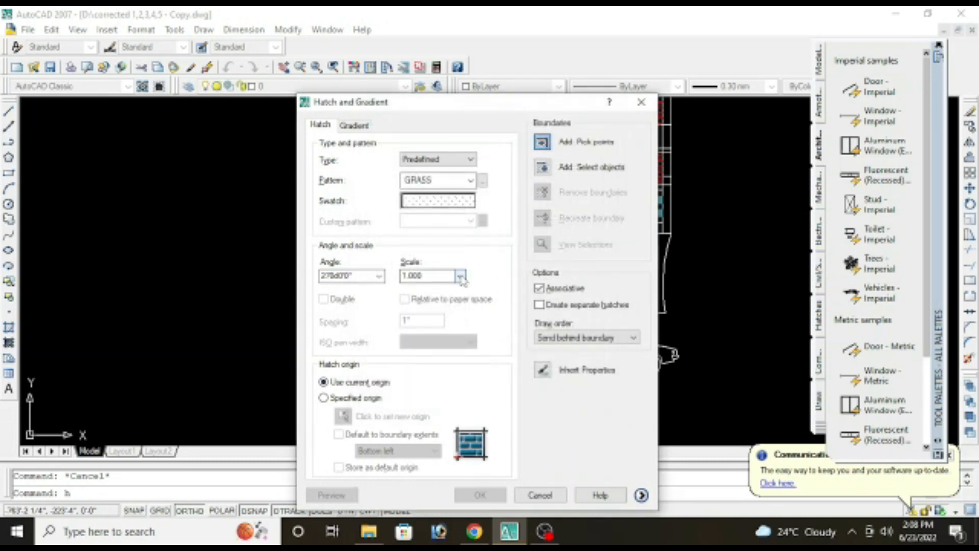
{"action": "triple_click", "coordinate": [427, 275]}
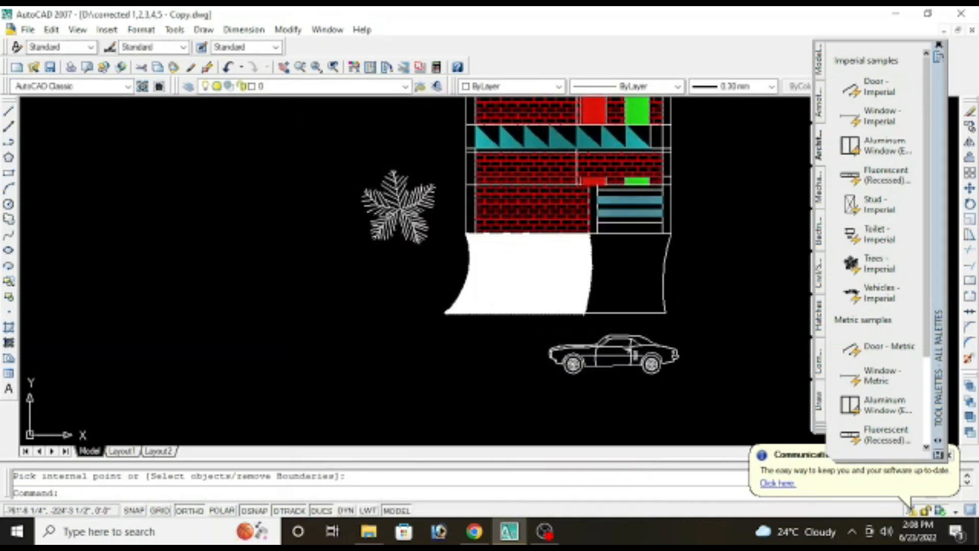
{"action": "left_click", "coordinate": [515, 271]}
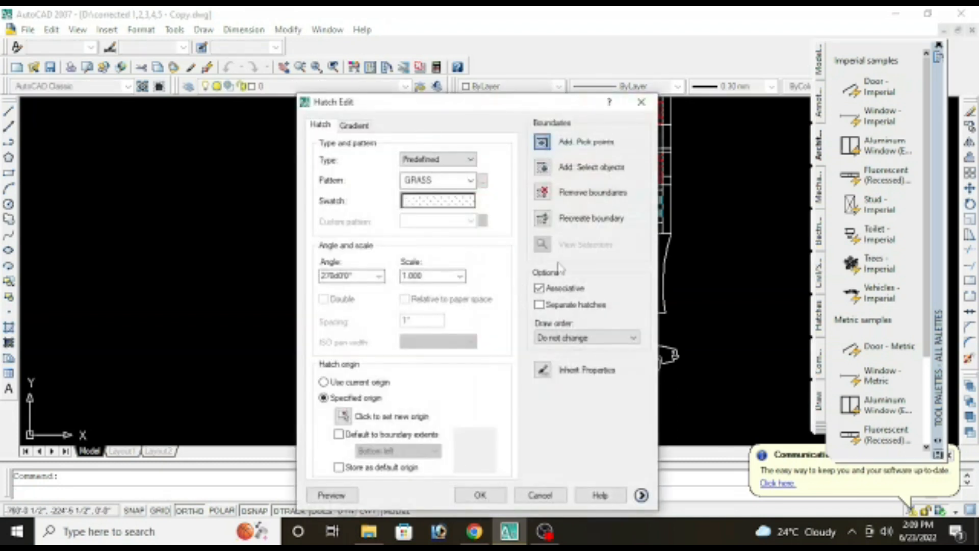
Edit the grass hatch and set its scale to 40.
{"action": "left_click", "coordinate": [460, 276]}
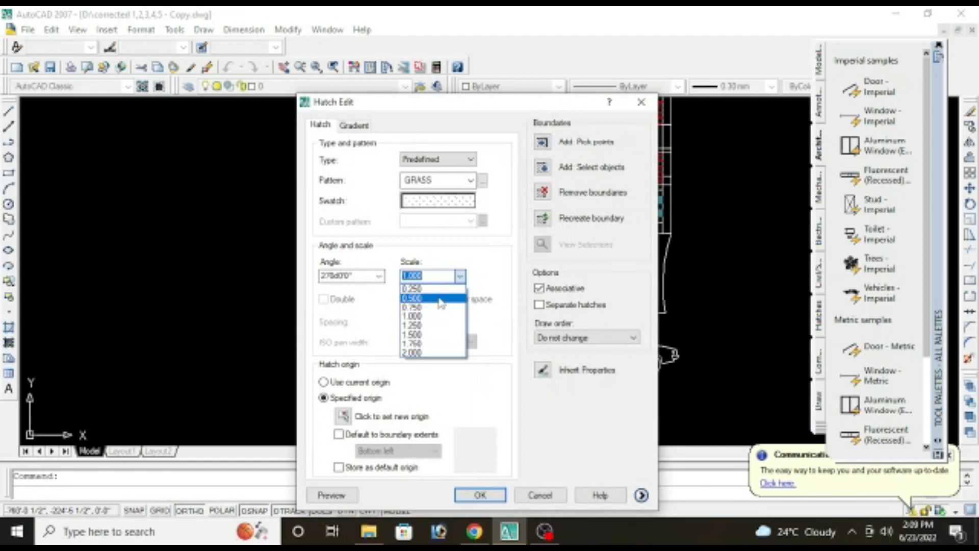
{"action": "type", "text": "5"}
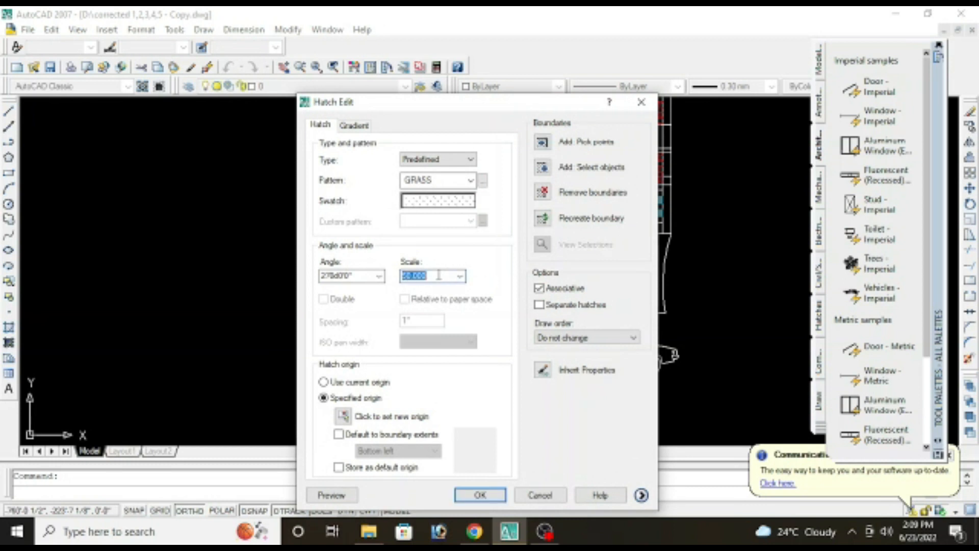
{"action": "type", "text": "40"}
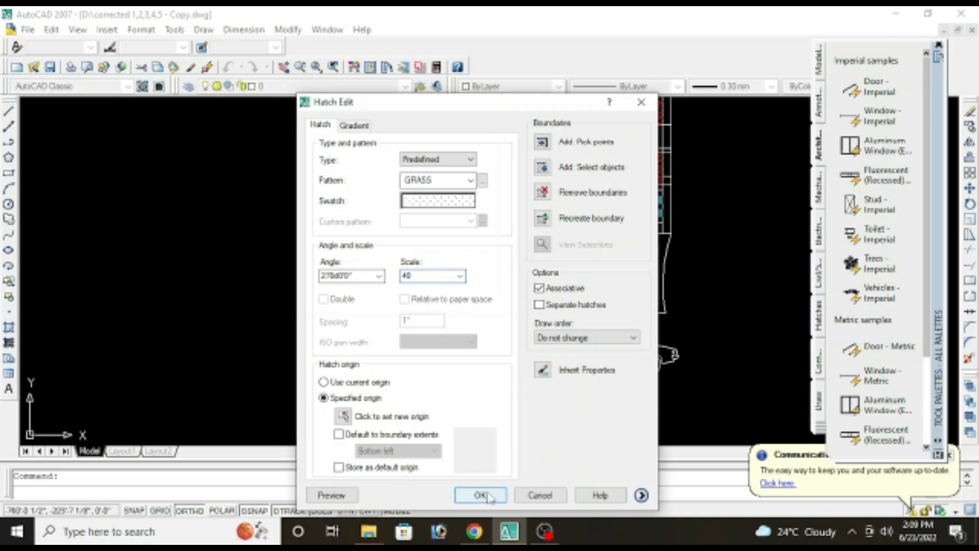
{"action": "left_click", "coordinate": [480, 494]}
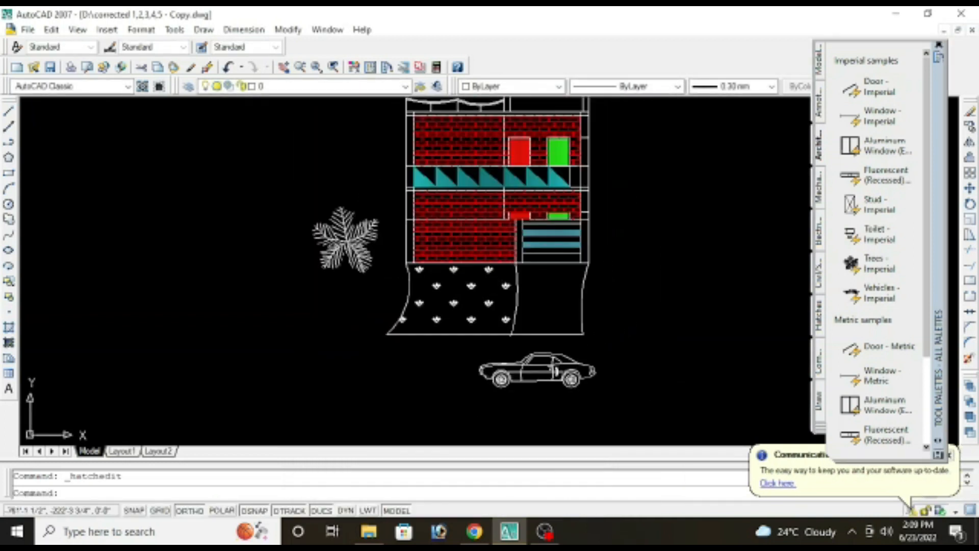
Make the grass hatch green and extend the ground line to the right arc with EX.
{"action": "left_click", "coordinate": [557, 85]}
{"action": "type", "text": "e"}
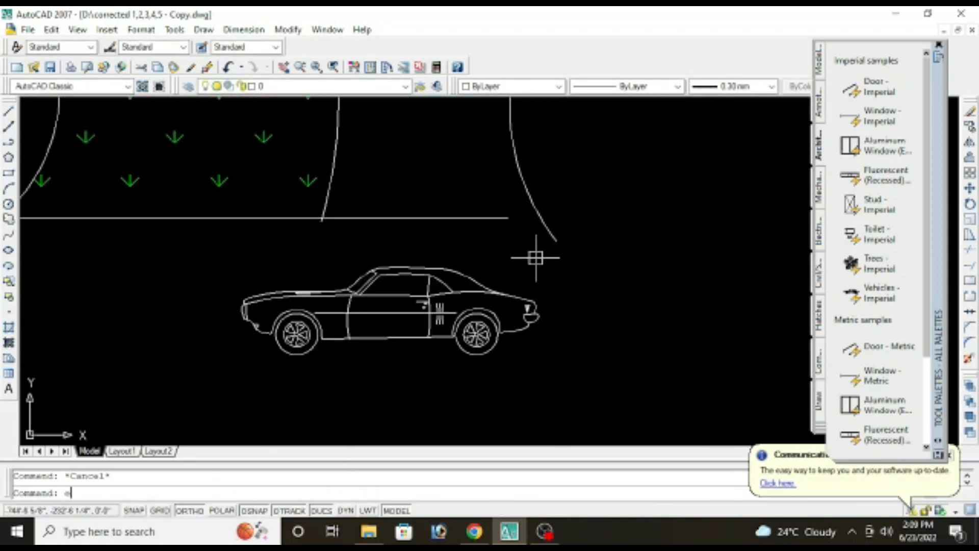
{"action": "key", "text": "Return"}
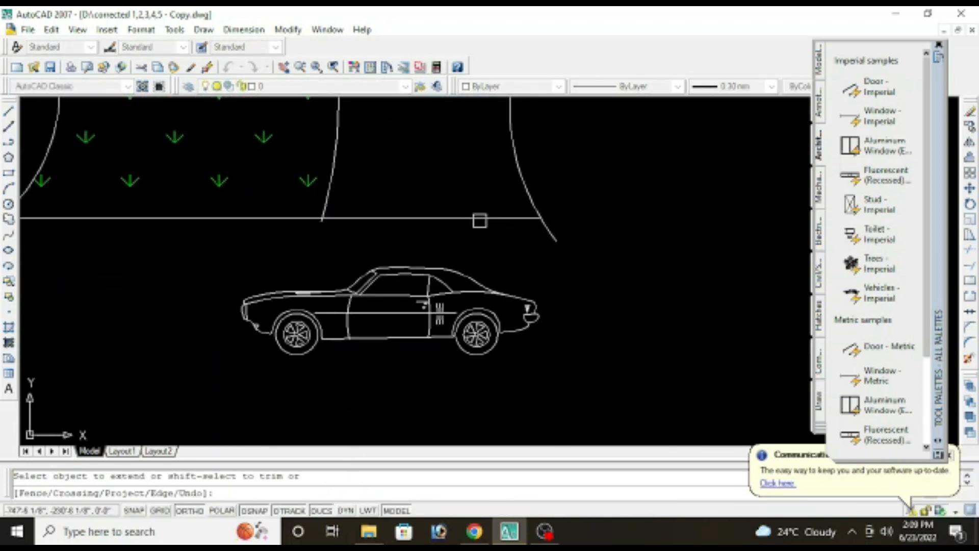
{"action": "left_click", "coordinate": [481, 220]}
{"action": "type", "text": "h"}
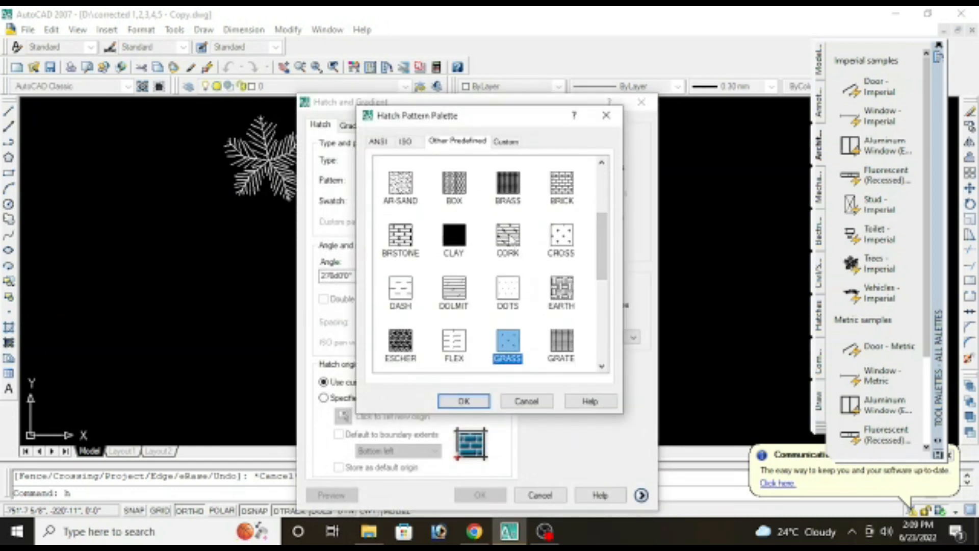
Hatch the right ground area with the CORK pattern.
{"action": "left_click", "coordinate": [463, 399]}
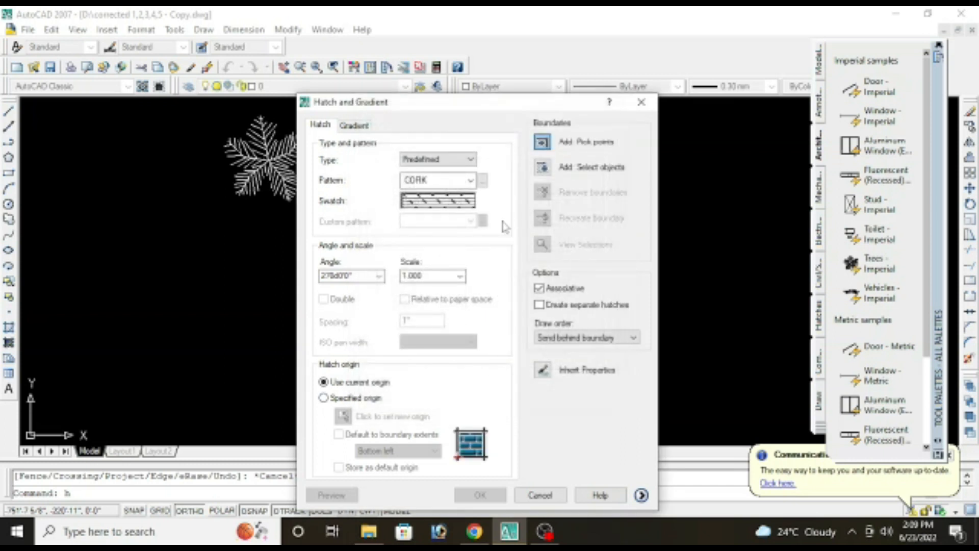
{"action": "left_click", "coordinate": [460, 276]}
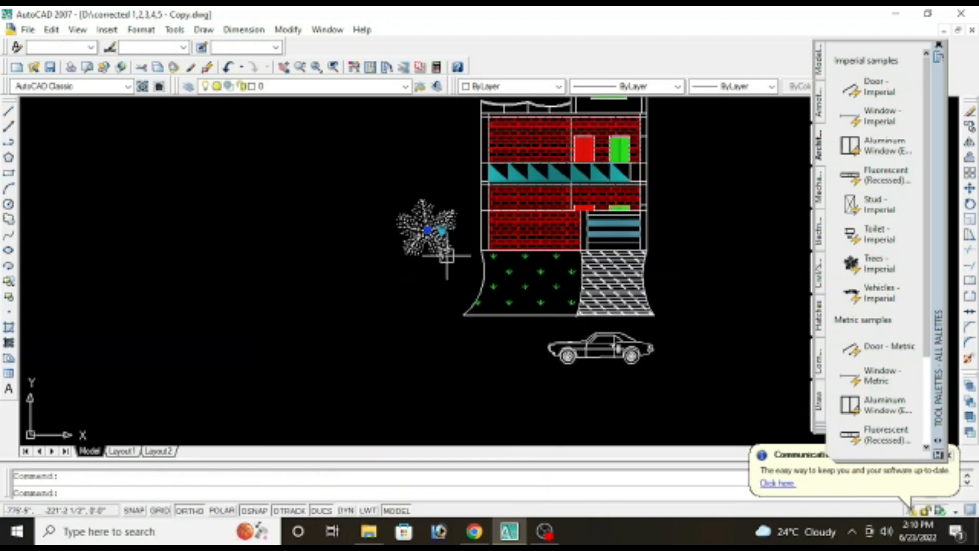
{"action": "mouse_move", "coordinate": [427, 233]}
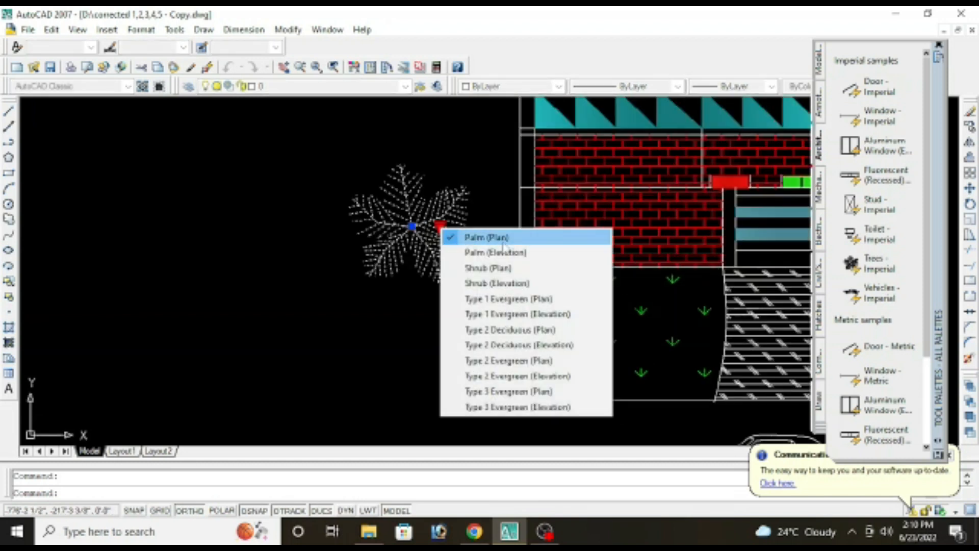
Switch the tree block to Palm (Elevation) and check the car block's view variant.
{"action": "left_click", "coordinate": [495, 251]}
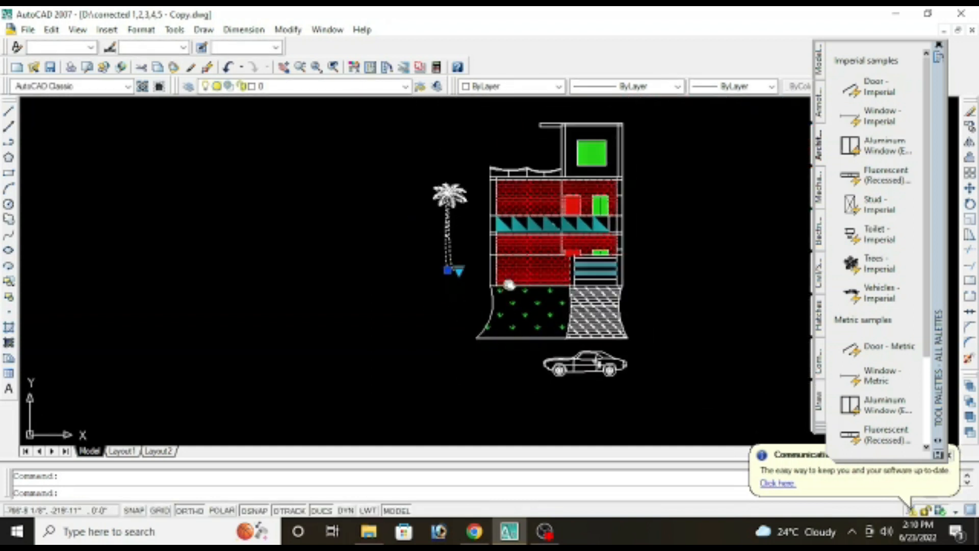
{"action": "mouse_move", "coordinate": [327, 115]}
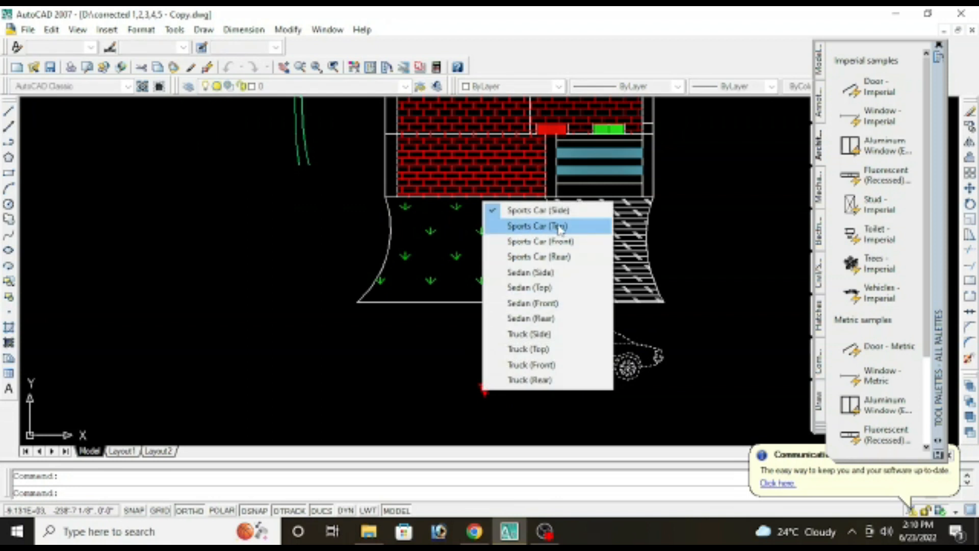
{"action": "left_click", "coordinate": [536, 227]}
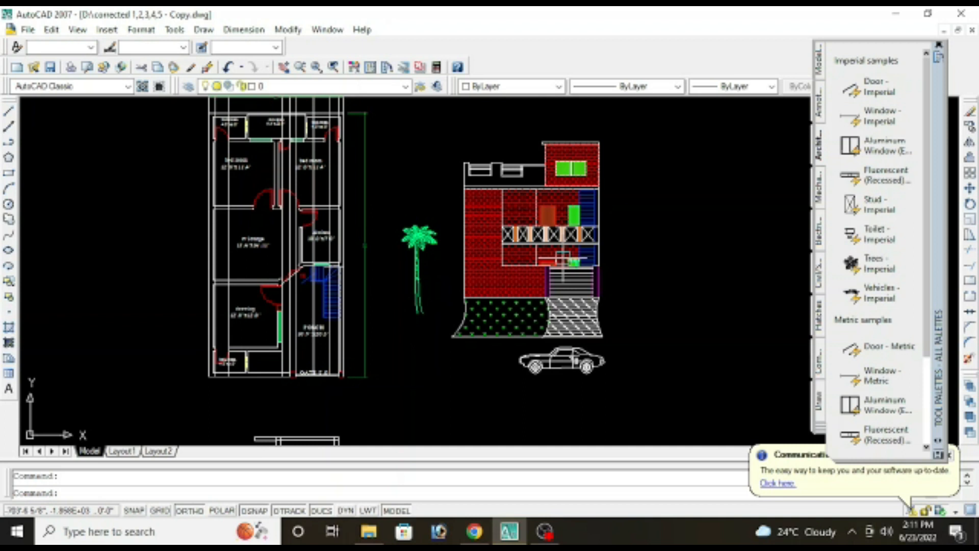
{"action": "mouse_move", "coordinate": [557, 258]}
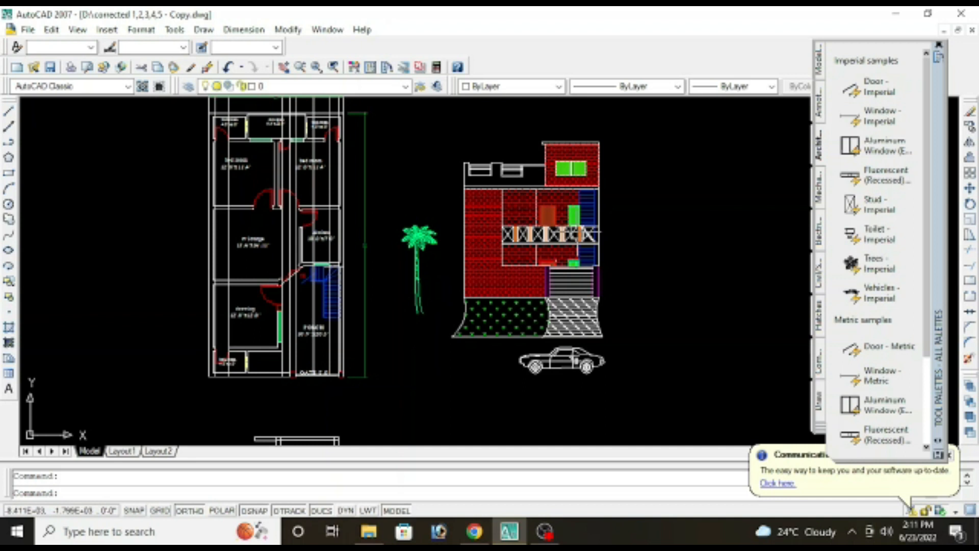